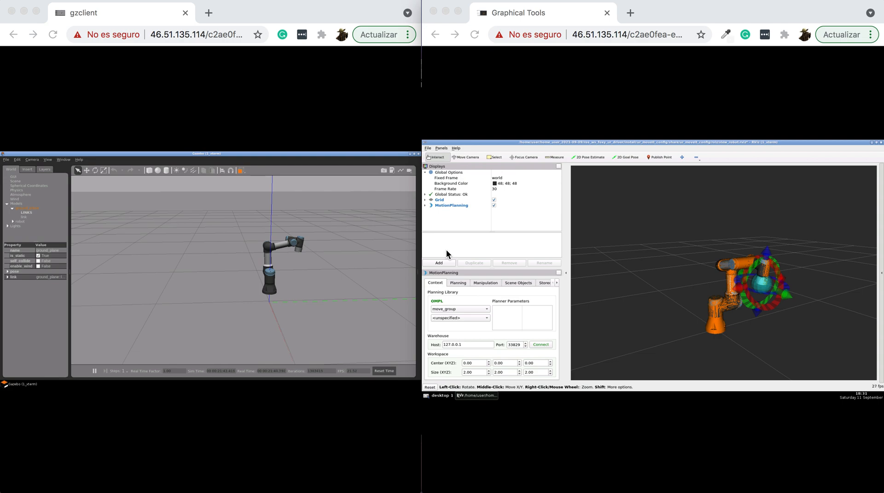
mouse_move(108, 227)
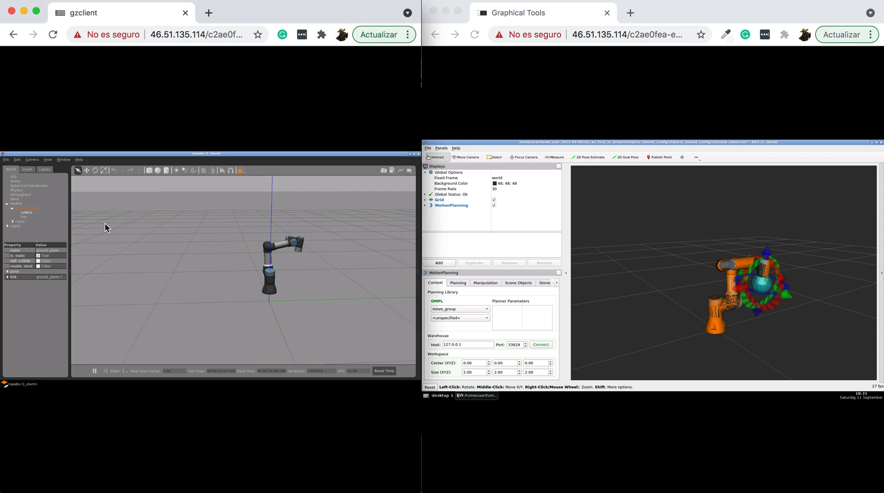
mouse_move(298, 281)
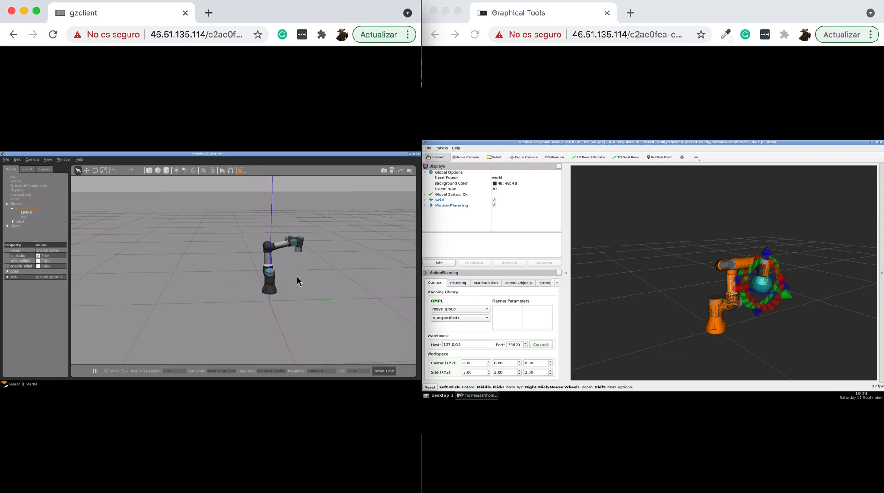
mouse_move(159, 237)
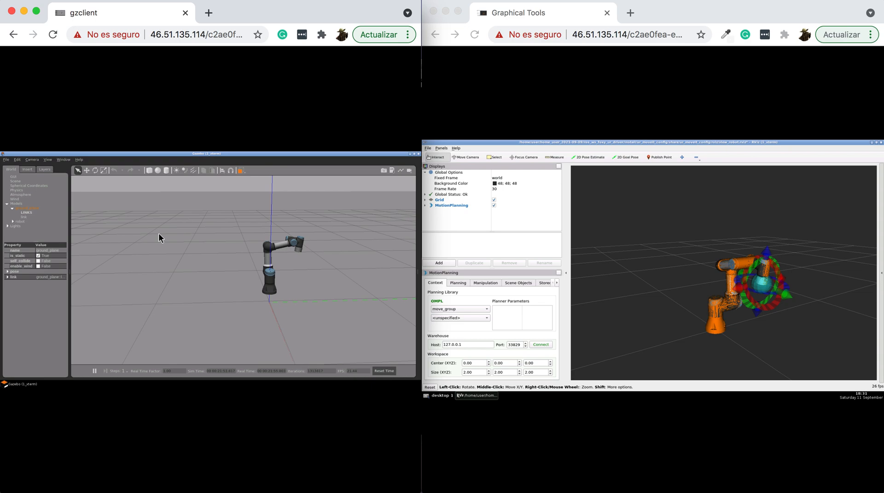
mouse_move(592, 213)
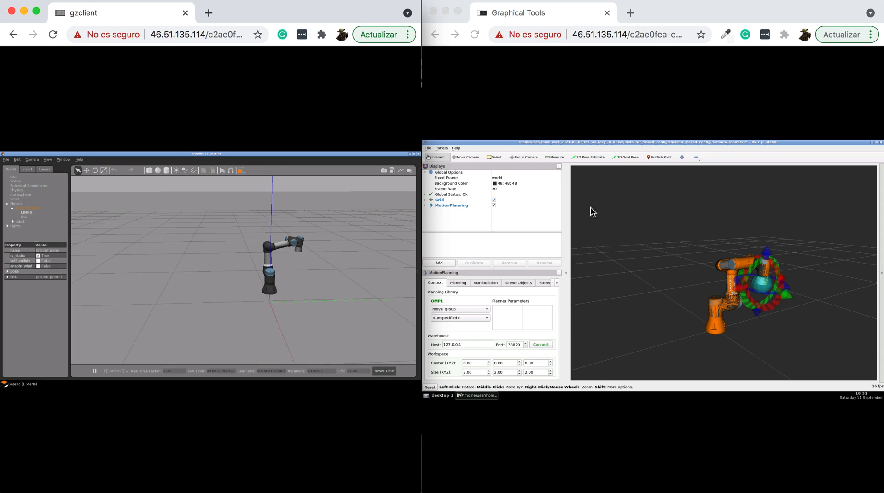
mouse_move(750, 152)
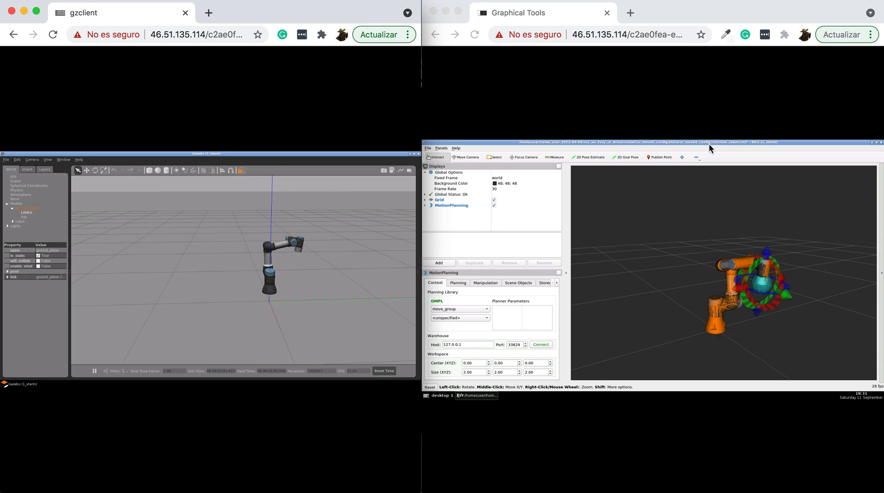
mouse_move(335, 298)
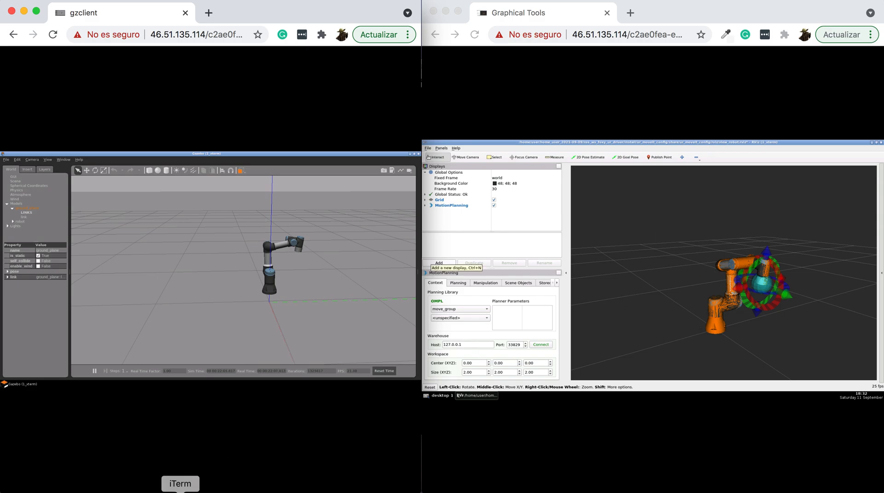
- Bring iTerm forward, highlight the ros1_bridge and /joint_states names, and switch to the action_bridge tab
click(180, 484)
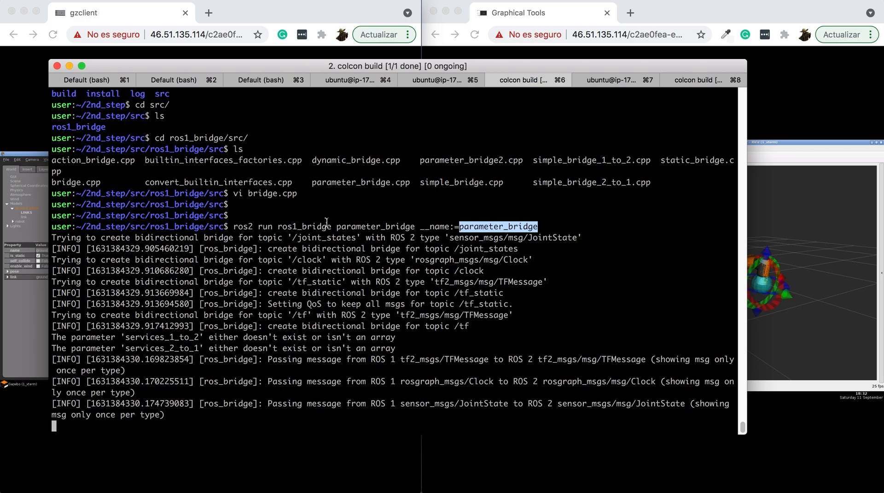
double_click(304, 225)
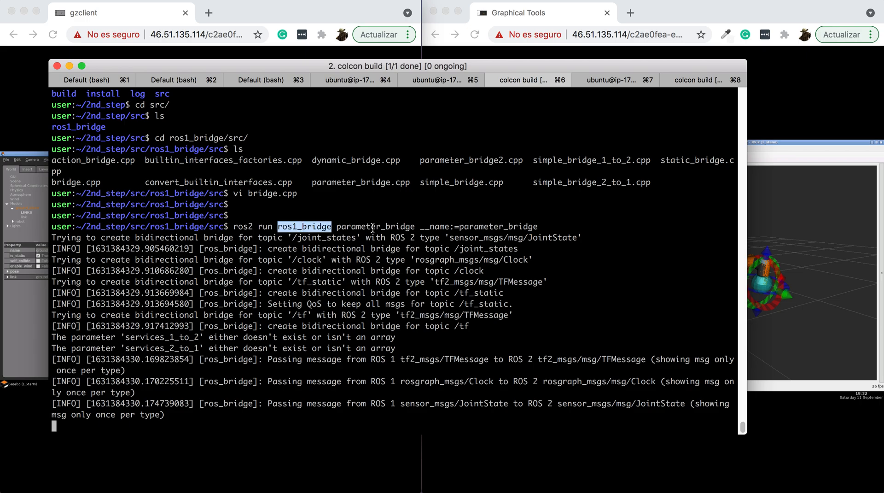
double_click(486, 249)
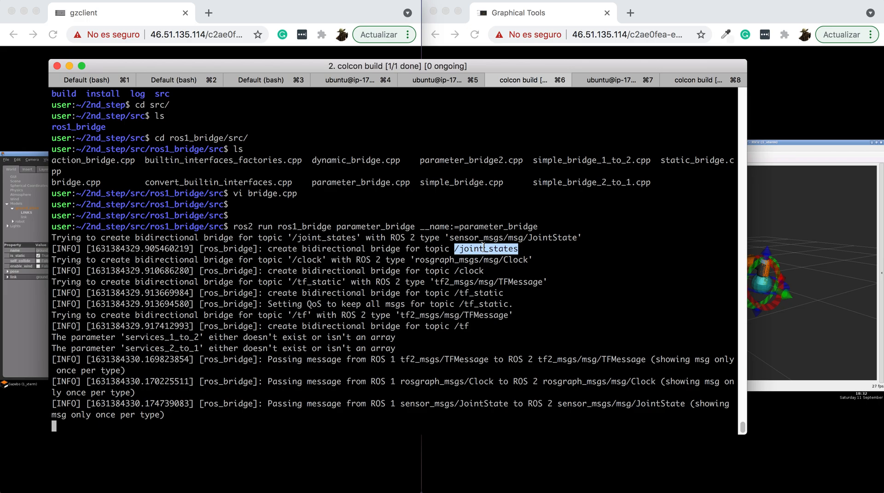
drag(395, 67, 479, 67)
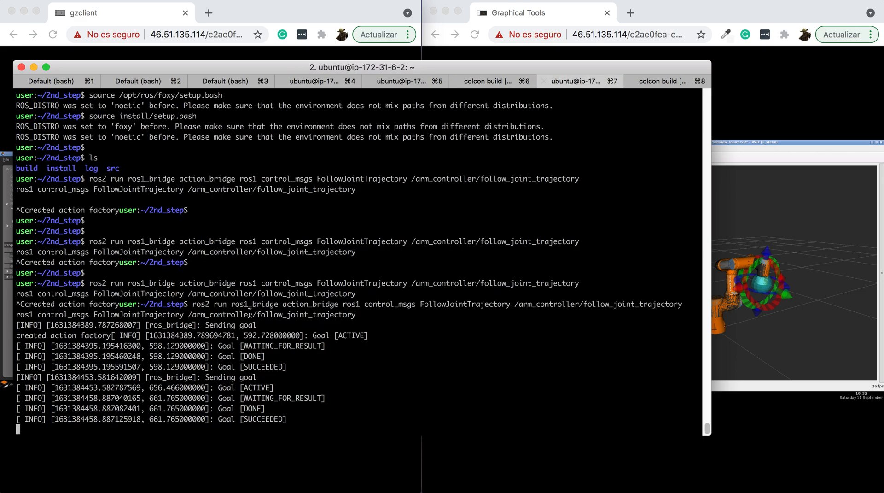
- Highlight the /arm_controller/follow_joint_trajectory path, then return to the Gazebo and RViz browser windows
double_click(310, 303)
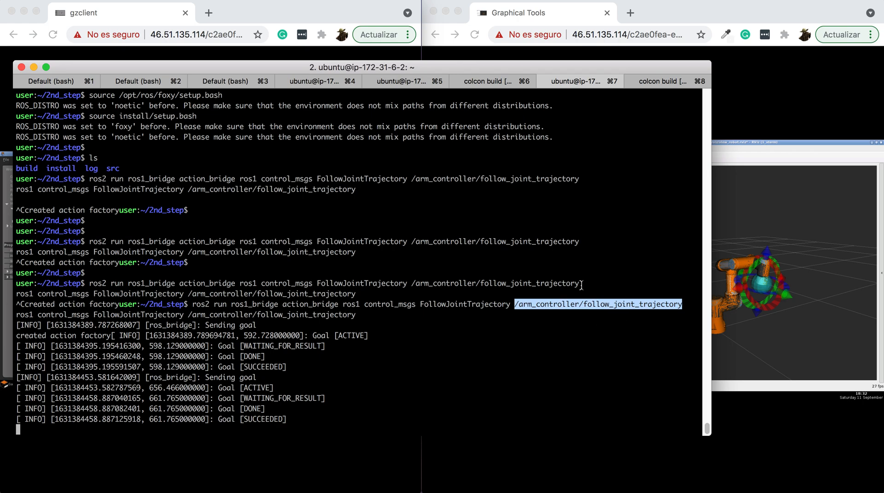
mouse_move(551, 303)
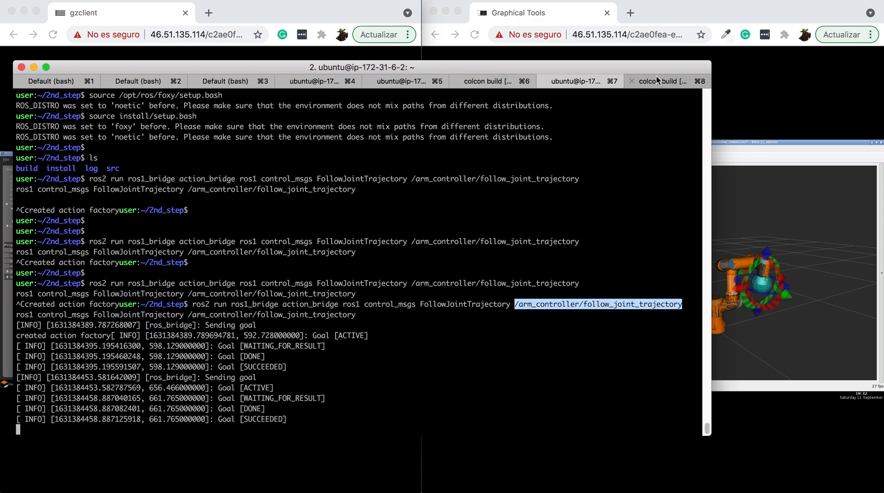
click(662, 81)
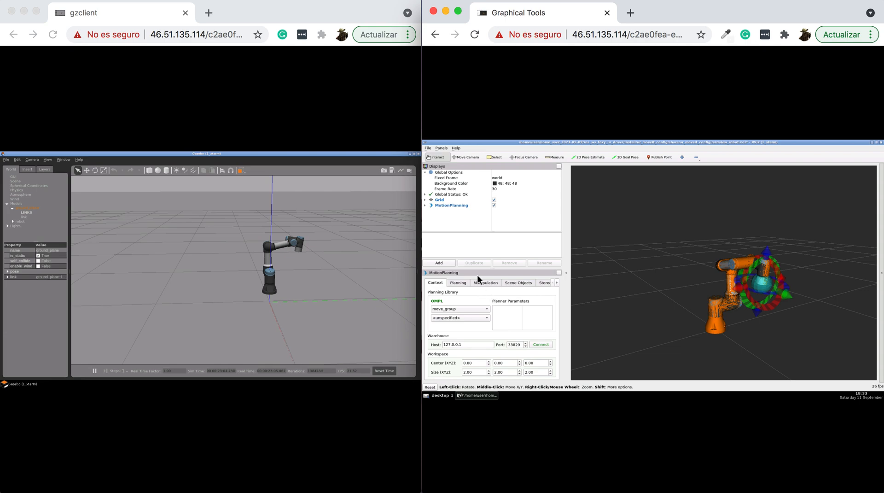
- In the MotionPlanning Planning tab, choose 'up' as the Goal State
click(457, 283)
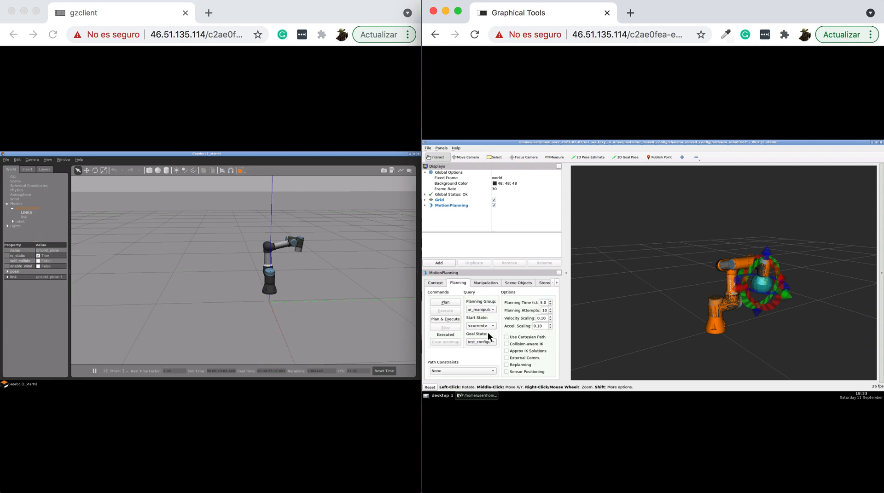
click(480, 333)
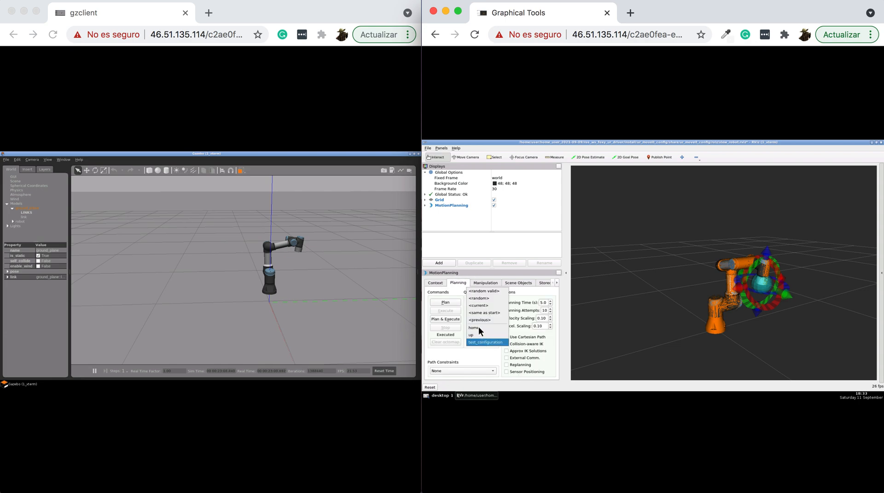
click(473, 328)
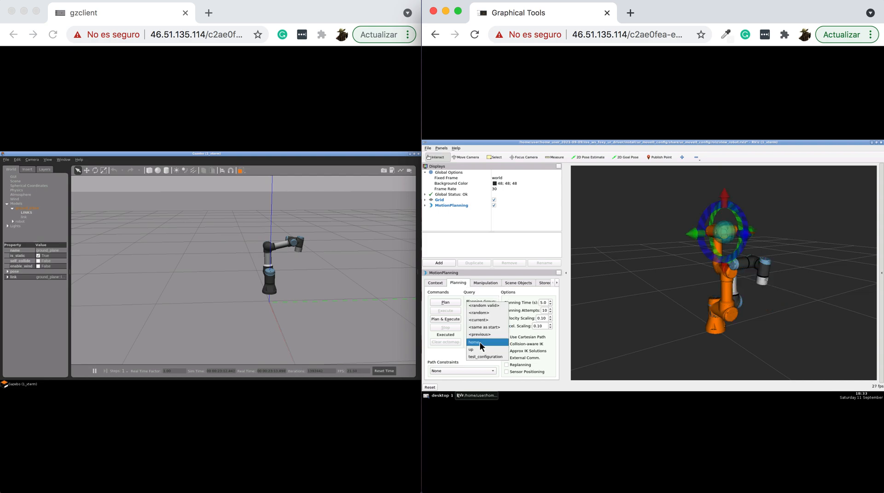
click(471, 349)
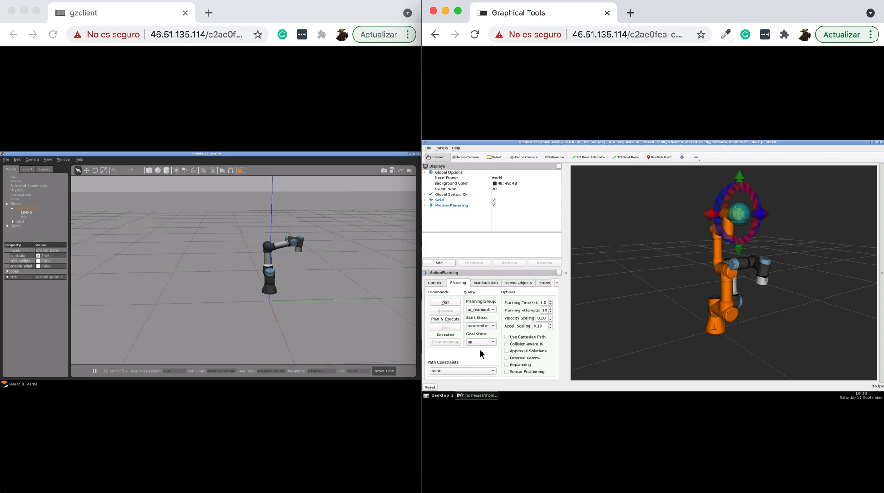
- Compute a motion plan to 'up', then Plan & Execute so the Gazebo arm follows
click(445, 301)
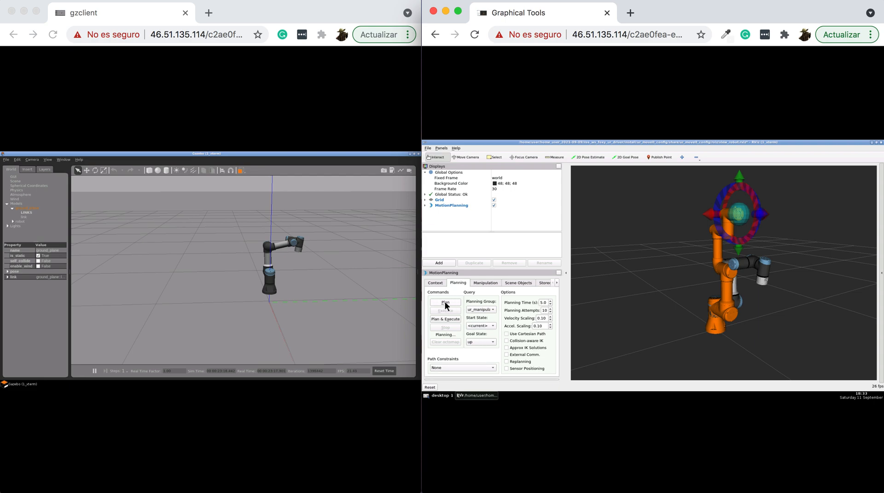
click(445, 302)
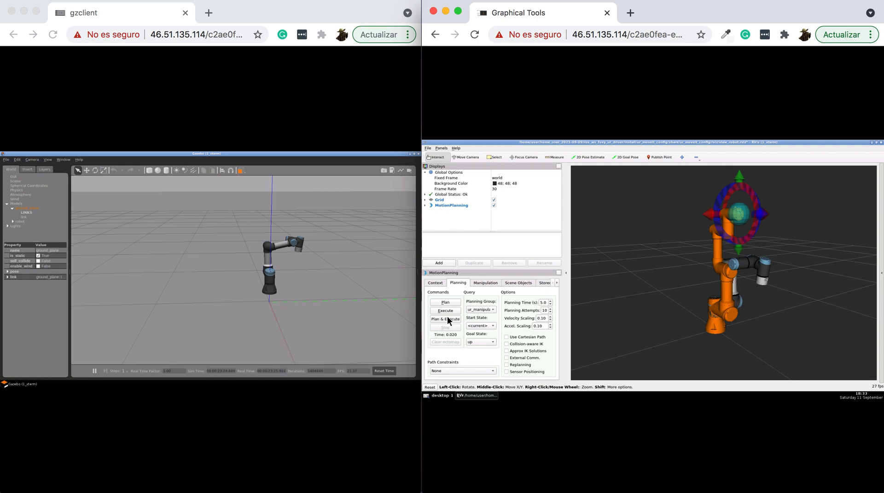
click(445, 319)
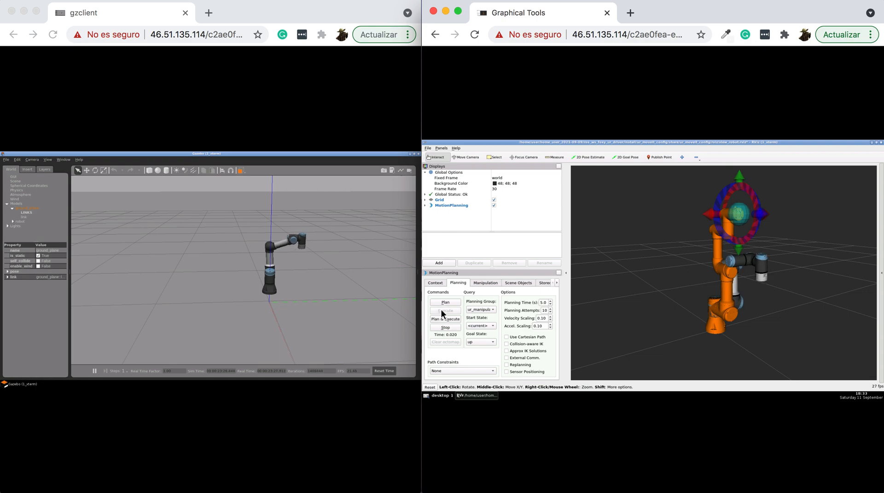